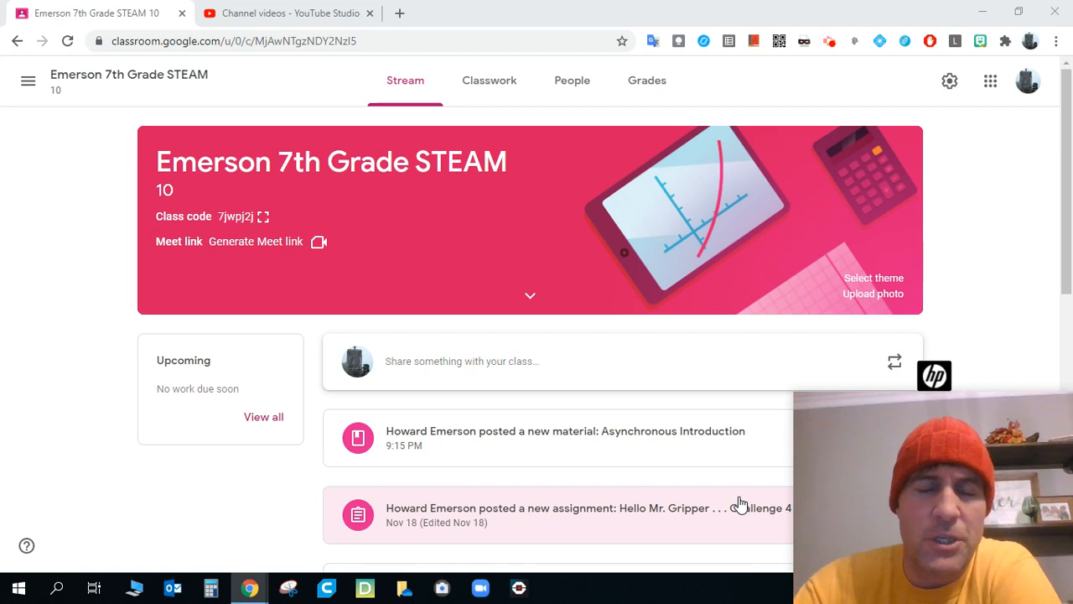
{"action": "mouse_move", "coordinate": [710, 7]}
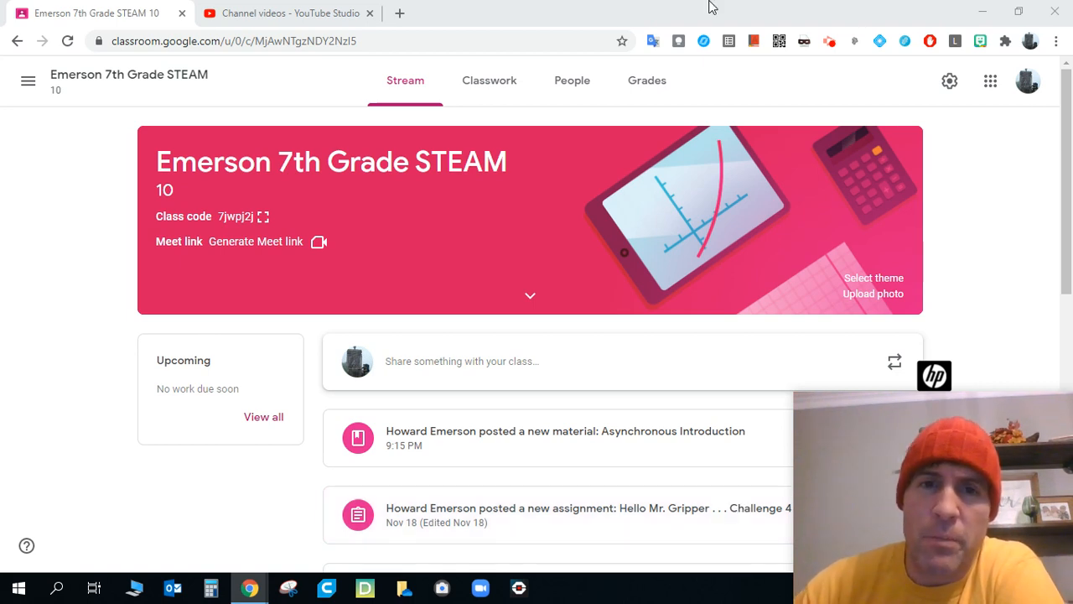
- Show the class's Classwork list with assignments grouped under the SW14 - 11/23 - 11/25 topic
{"action": "left_click", "coordinate": [490, 81]}
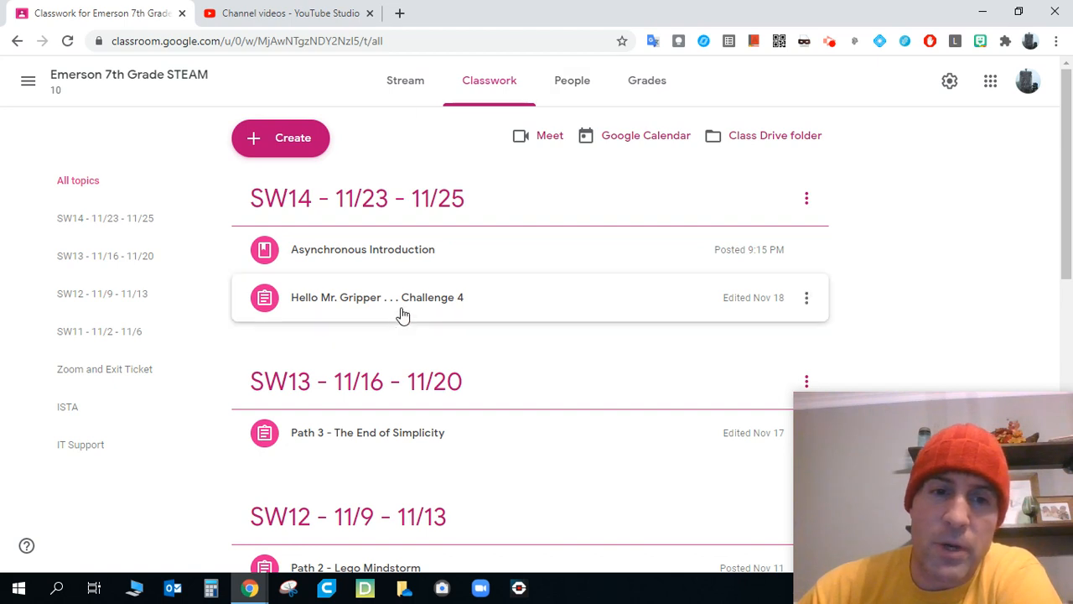
- Expand 'Hello Mr. Gripper . . . Challenge 4' to show its instructions, attachments and 0 of 13 turned in
{"action": "left_click", "coordinate": [375, 296]}
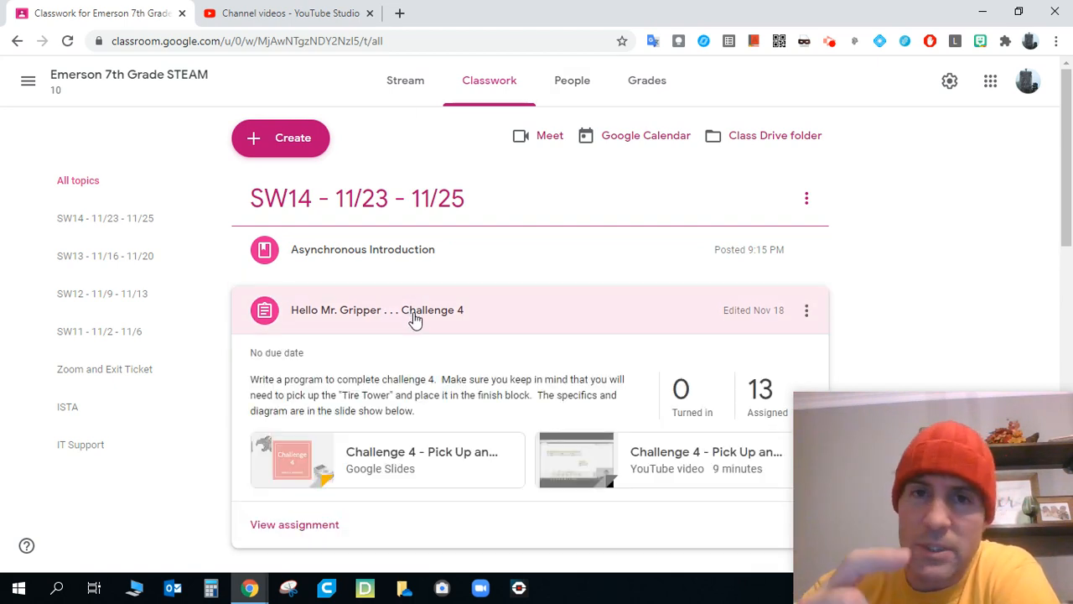
{"action": "mouse_move", "coordinate": [422, 456]}
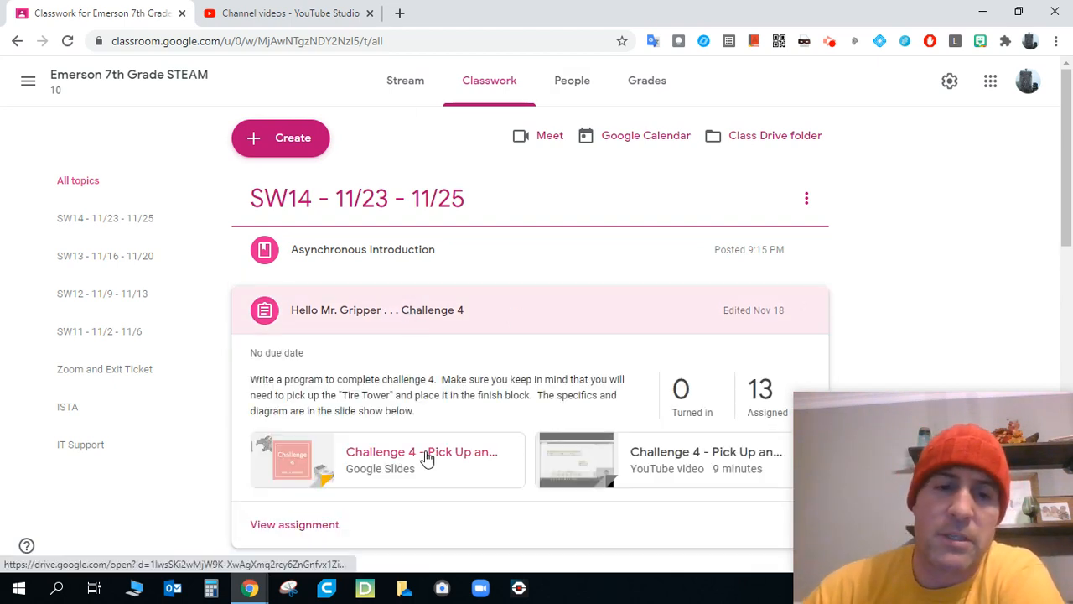
{"action": "mouse_move", "coordinate": [428, 456]}
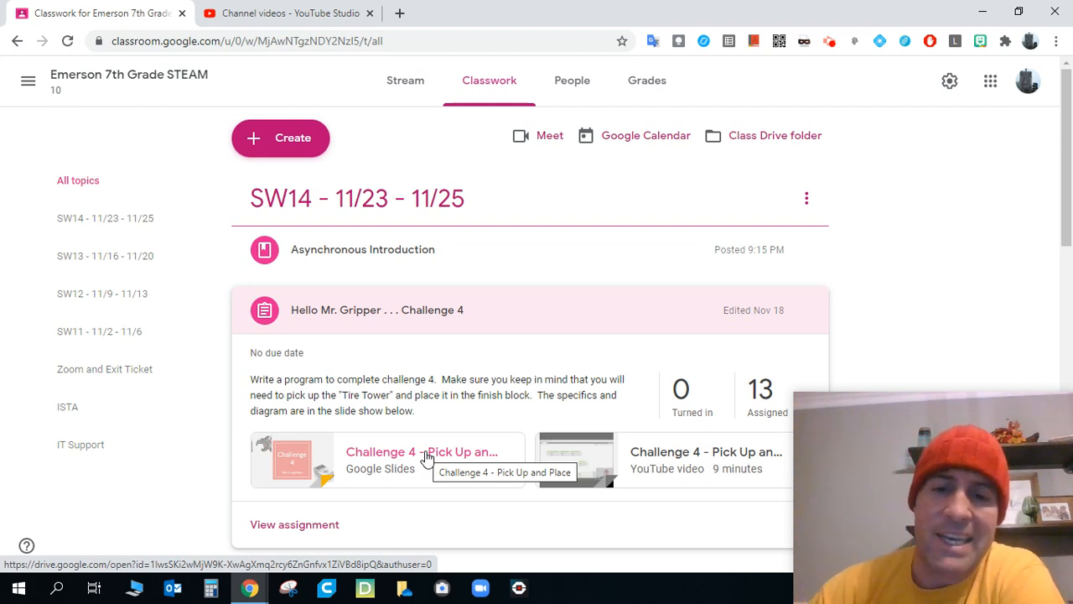
{"action": "mouse_move", "coordinate": [671, 459]}
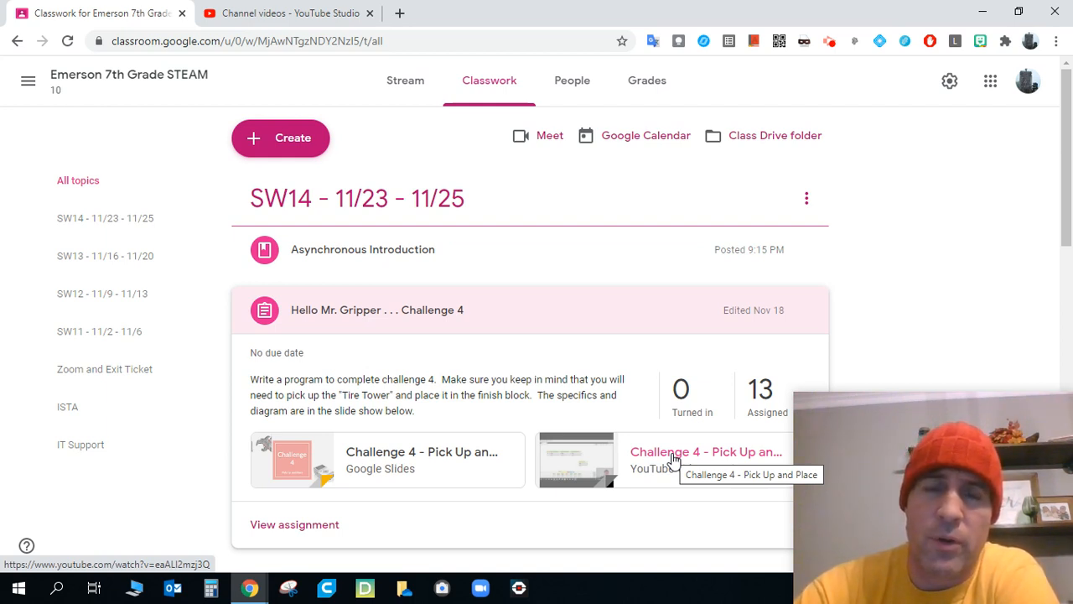
{"action": "mouse_move", "coordinate": [678, 461]}
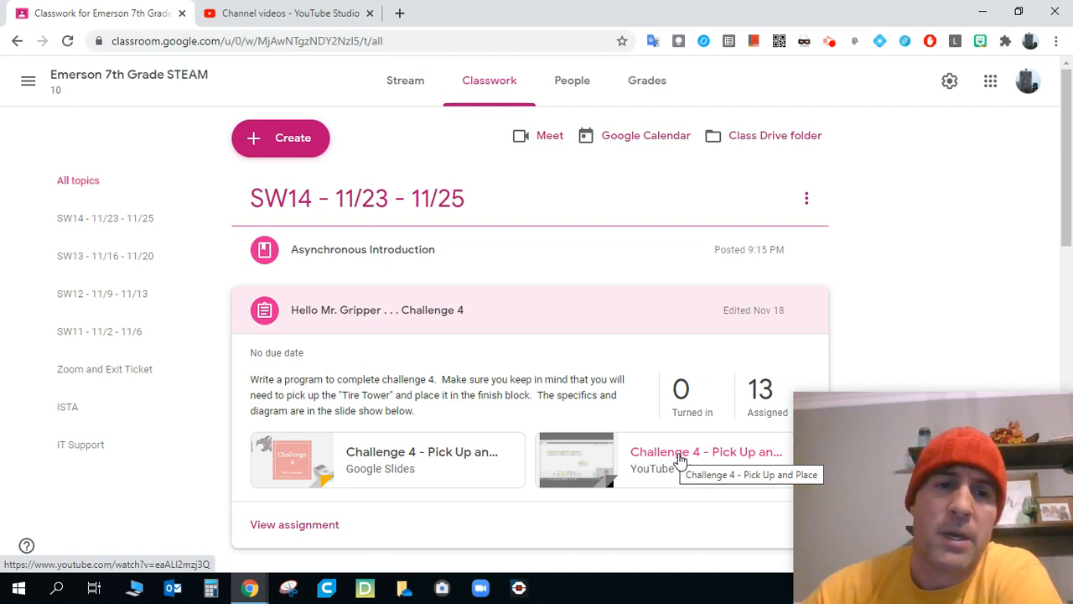
{"action": "mouse_move", "coordinate": [315, 255]}
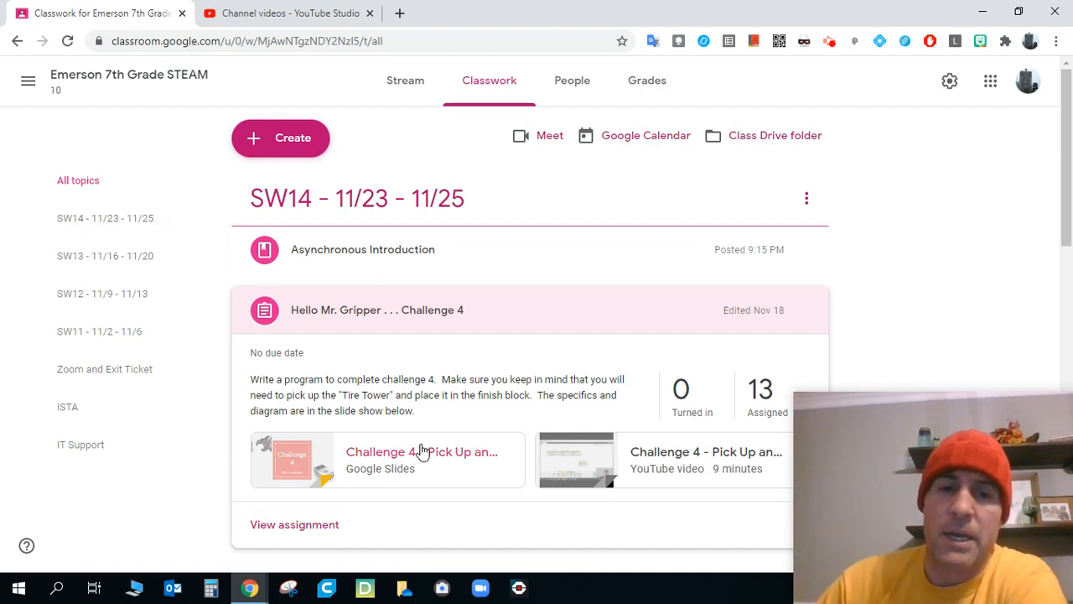
{"action": "mouse_move", "coordinate": [667, 467]}
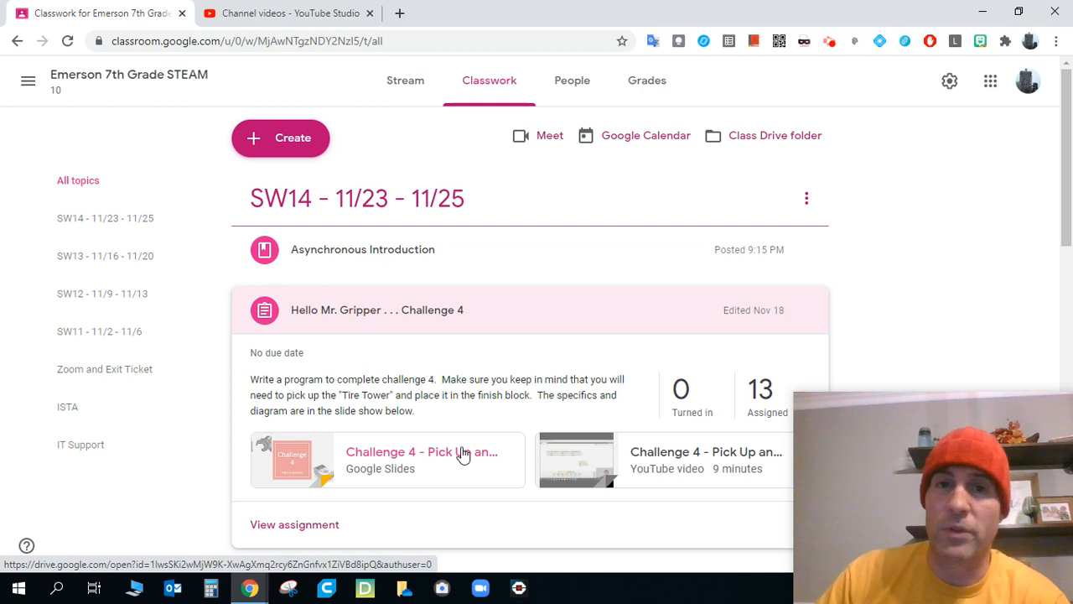
{"action": "mouse_move", "coordinate": [423, 452]}
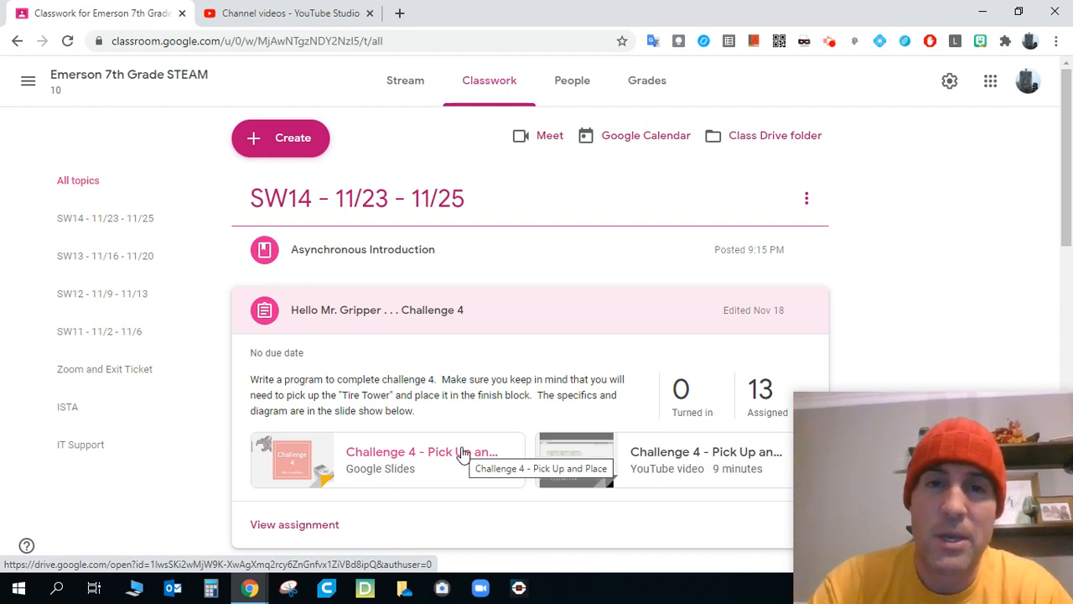